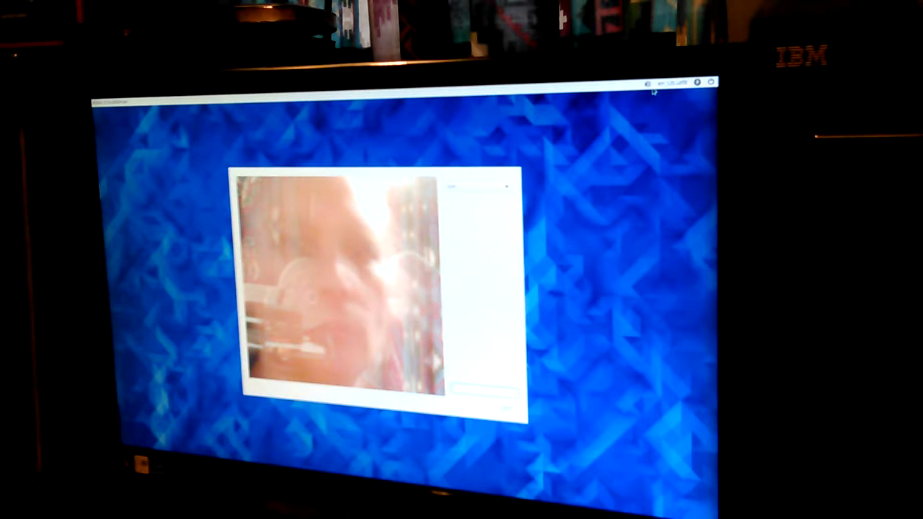
click(648, 82)
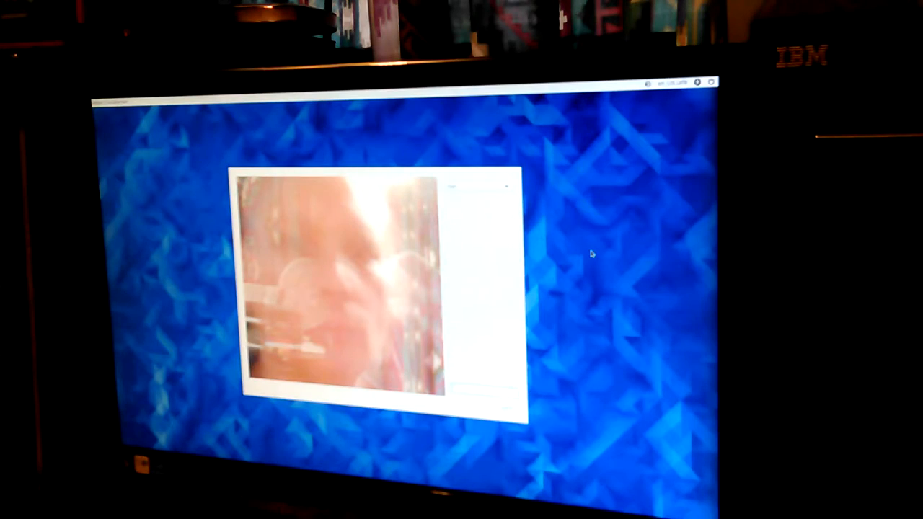
mouse_move(642, 308)
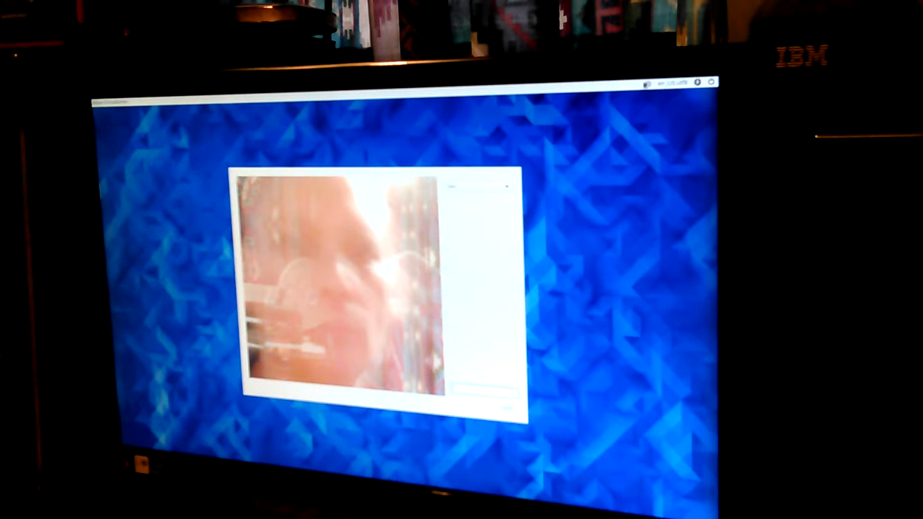
click(679, 82)
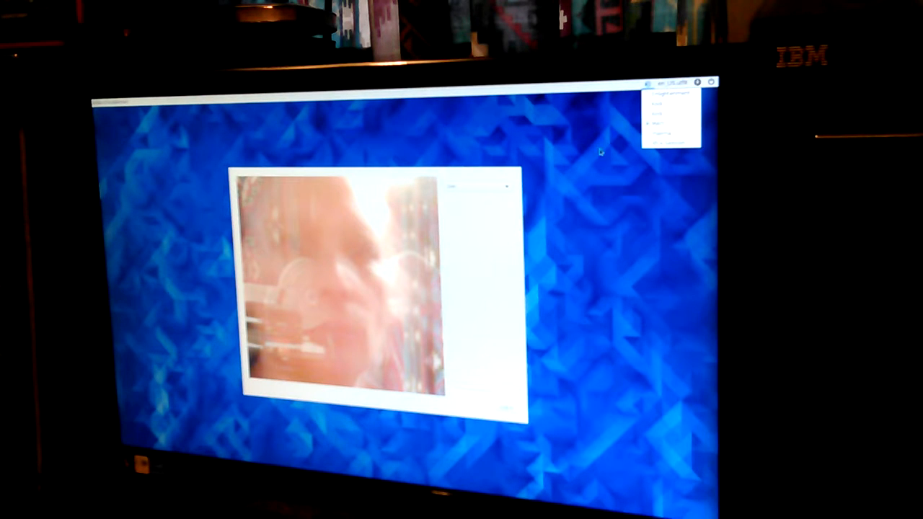
click(601, 151)
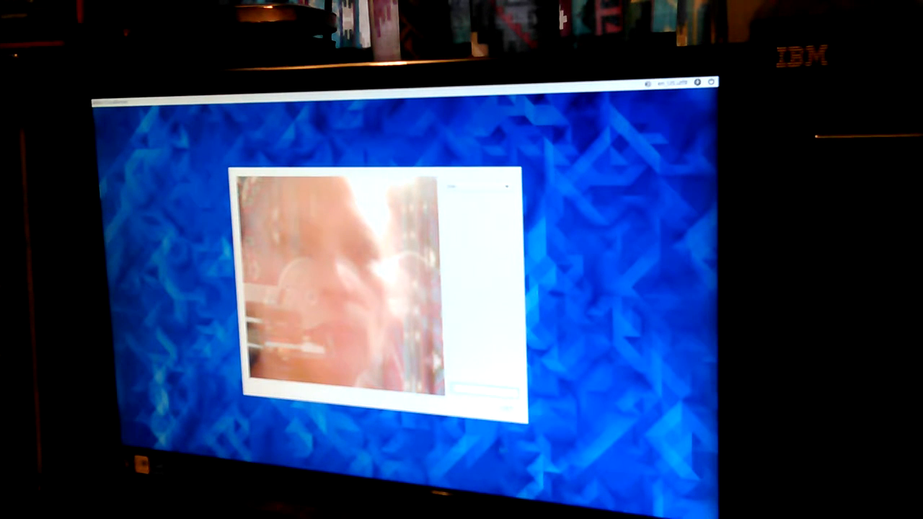